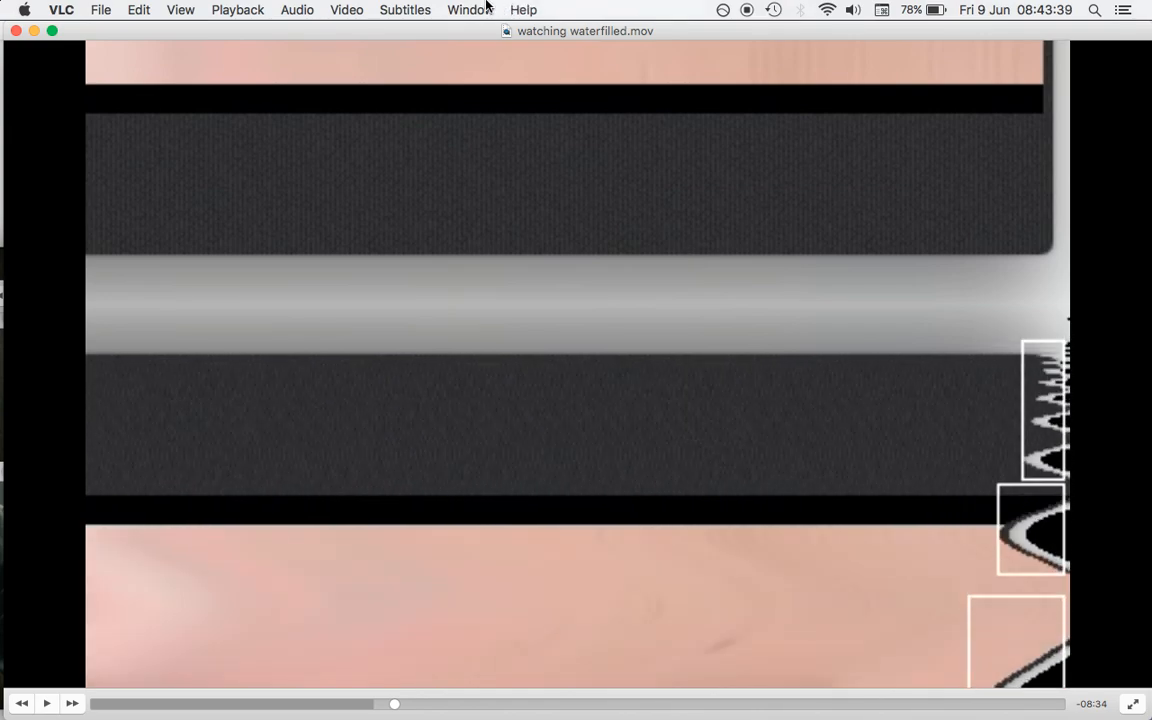
Show the list of open VLC windows, including the copies of watching waterfilled.mov
{"action": "left_click", "coordinate": [468, 8]}
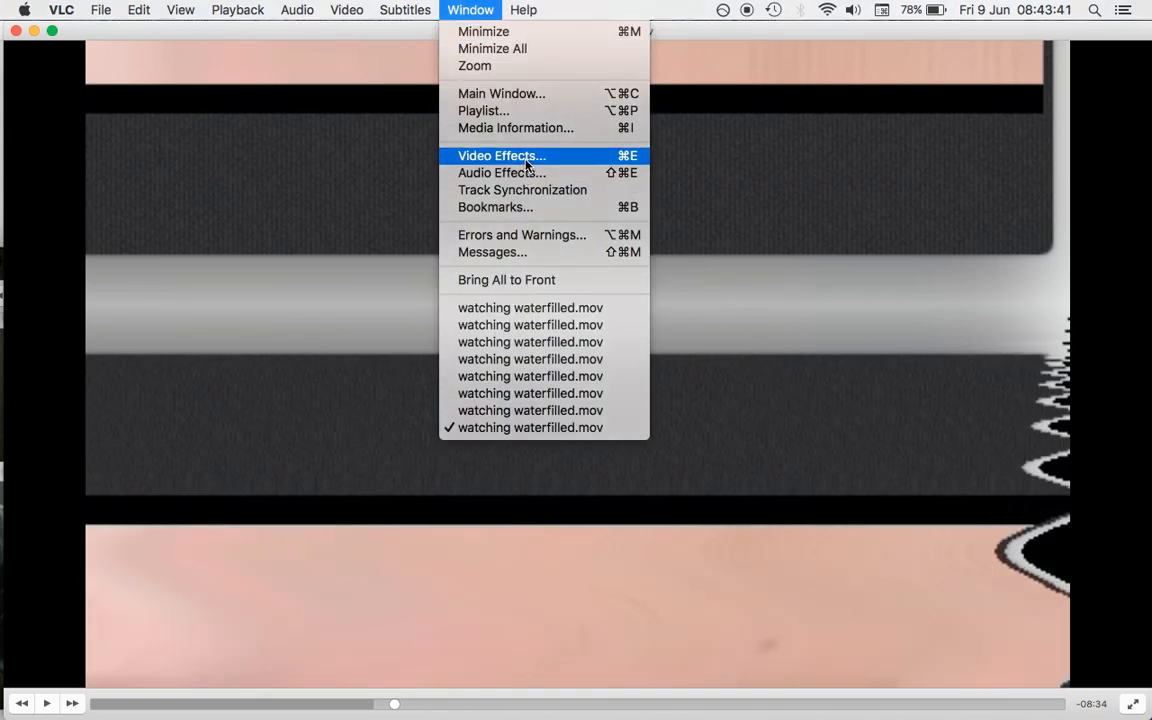
In Video Effects, link top and bottom crop and add the 'water filled' text overlay
{"action": "left_click", "coordinate": [500, 156]}
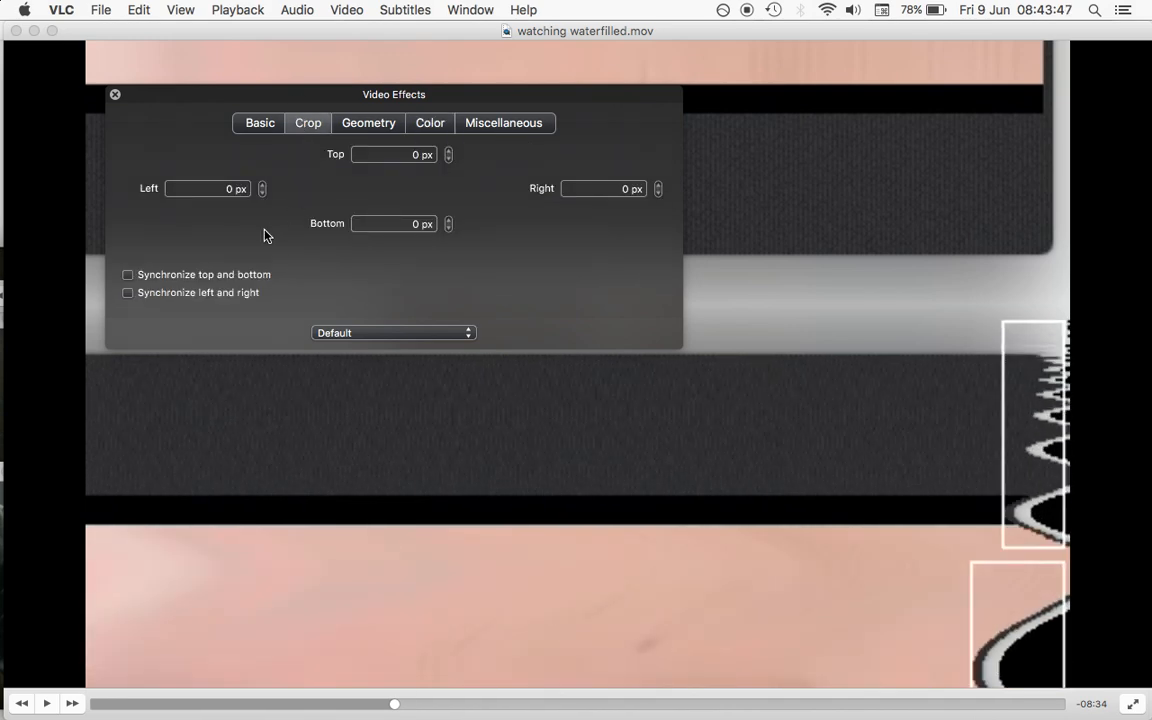
{"action": "left_click", "coordinate": [128, 274]}
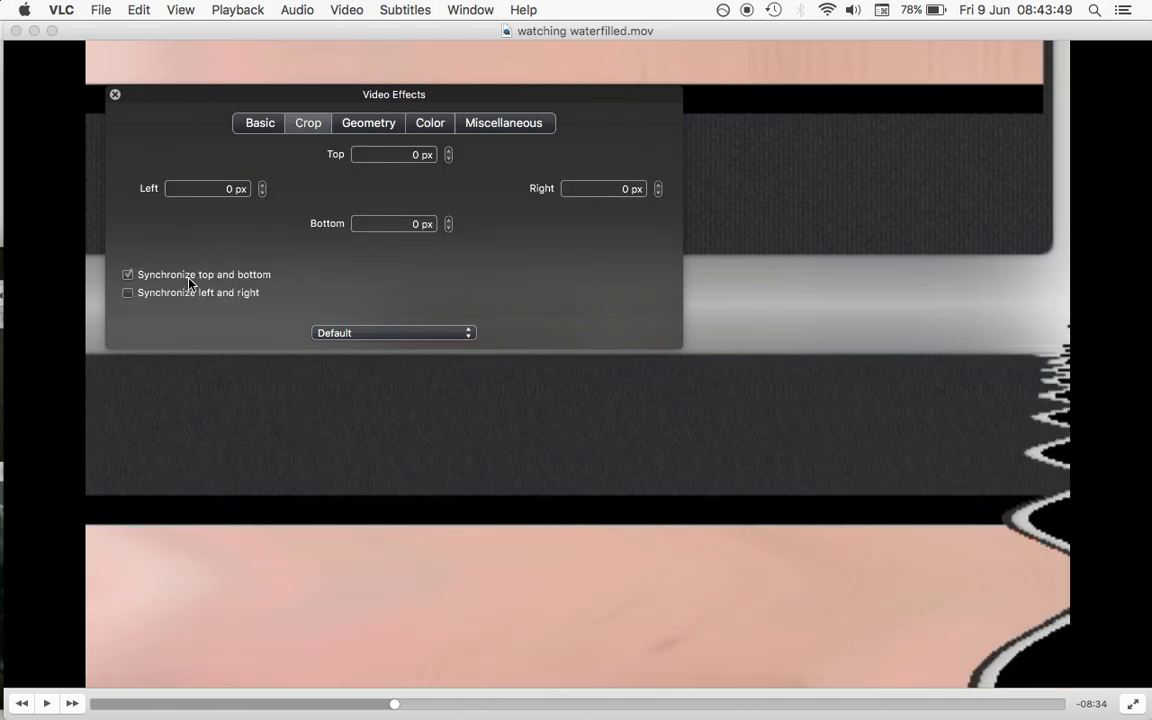
{"action": "left_click", "coordinate": [260, 122]}
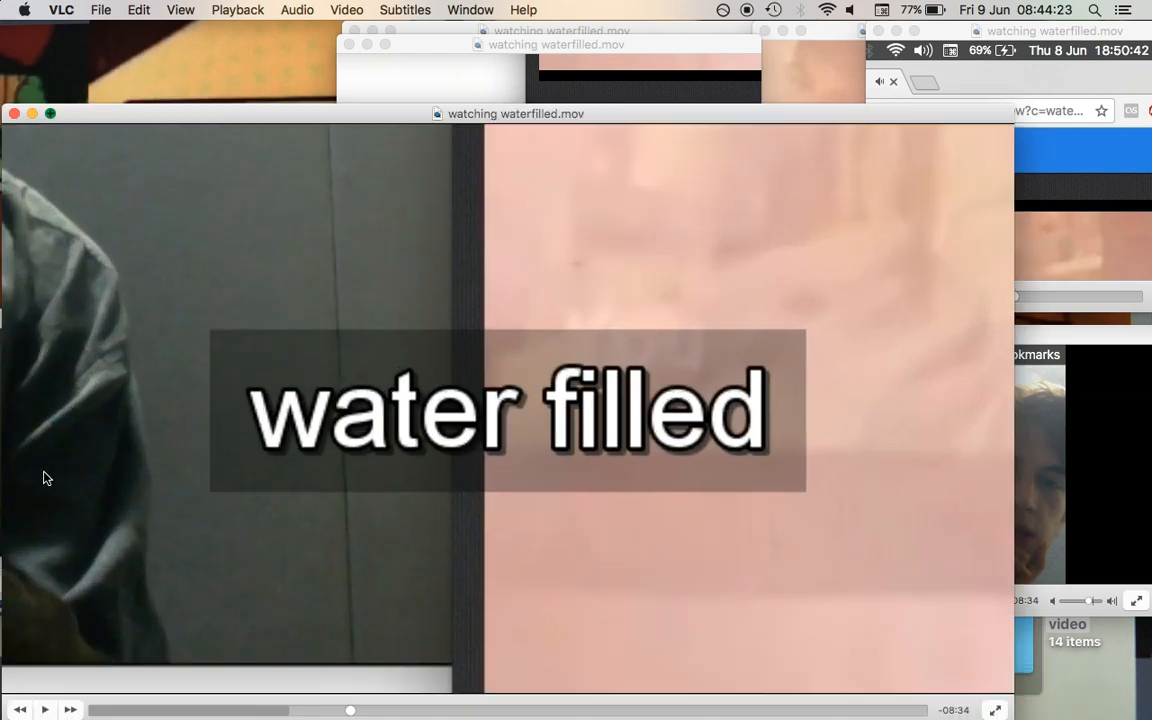
Tile the VLC windows across the desktop and resume playback in one of them
{"action": "left_click", "coordinate": [52, 112]}
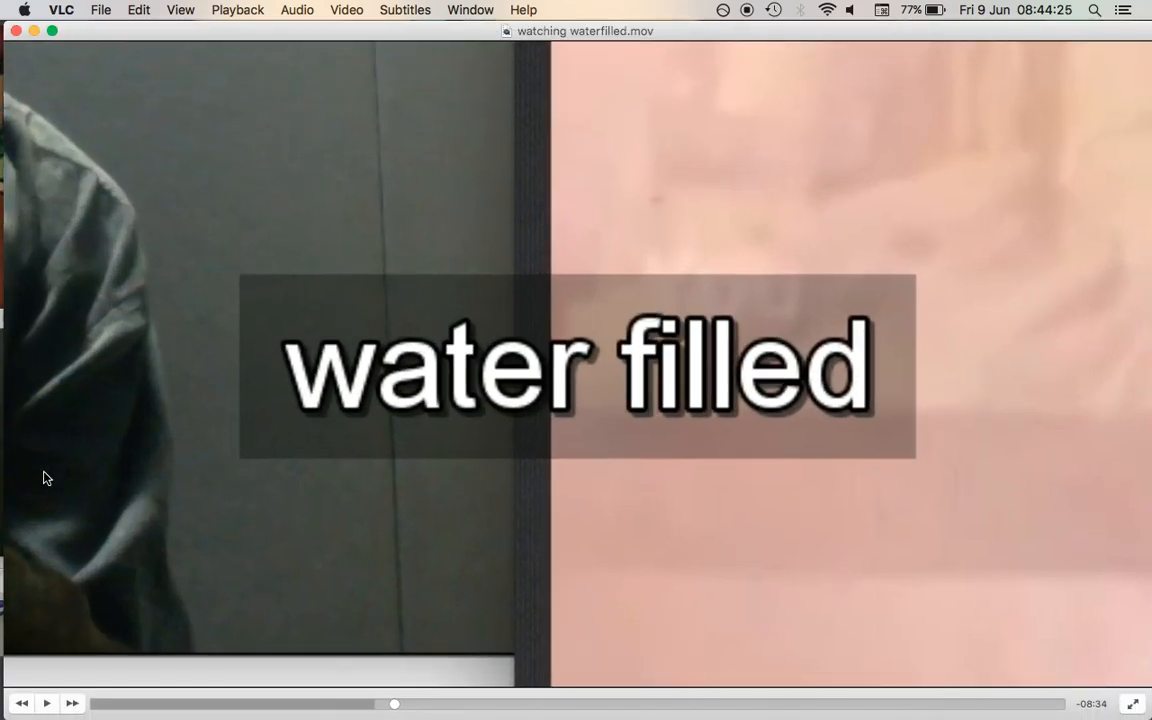
{"action": "mouse_move", "coordinate": [56, 40]}
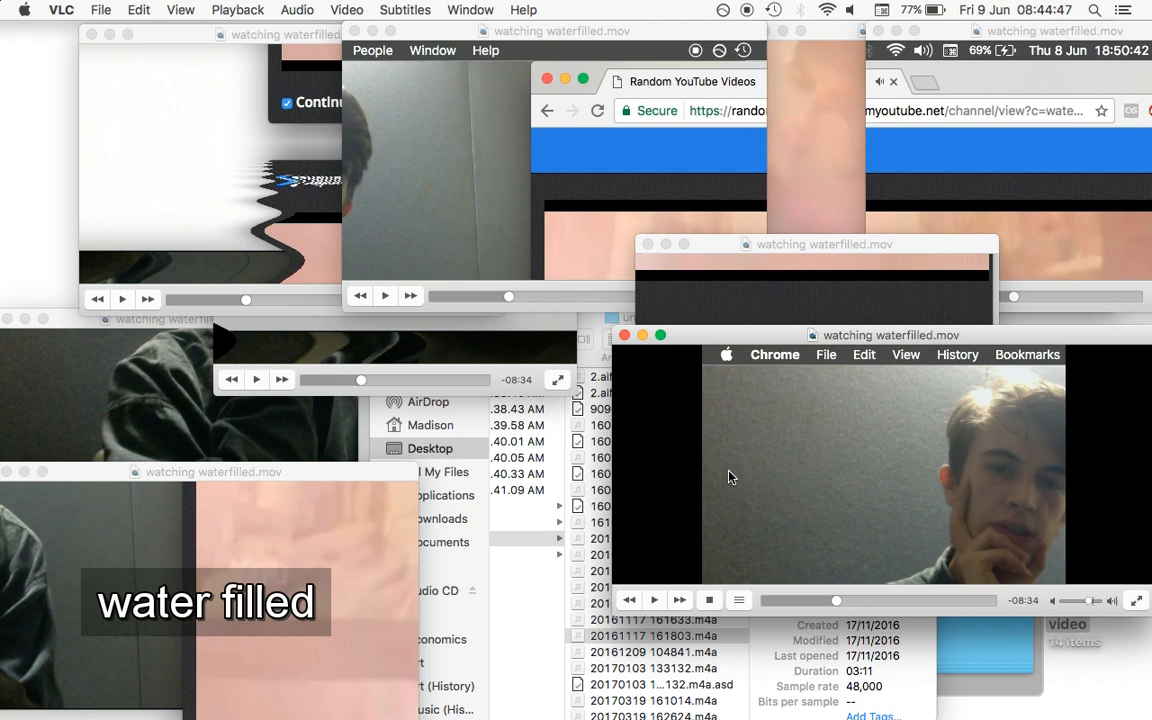
{"action": "left_click", "coordinate": [656, 600]}
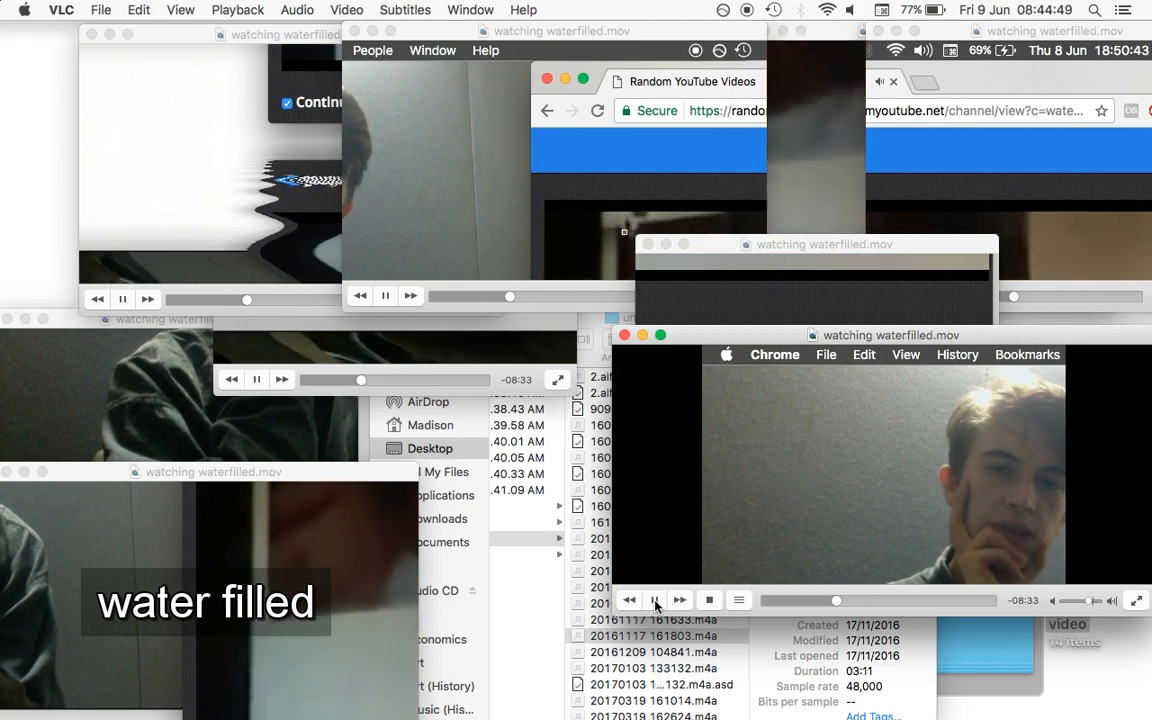